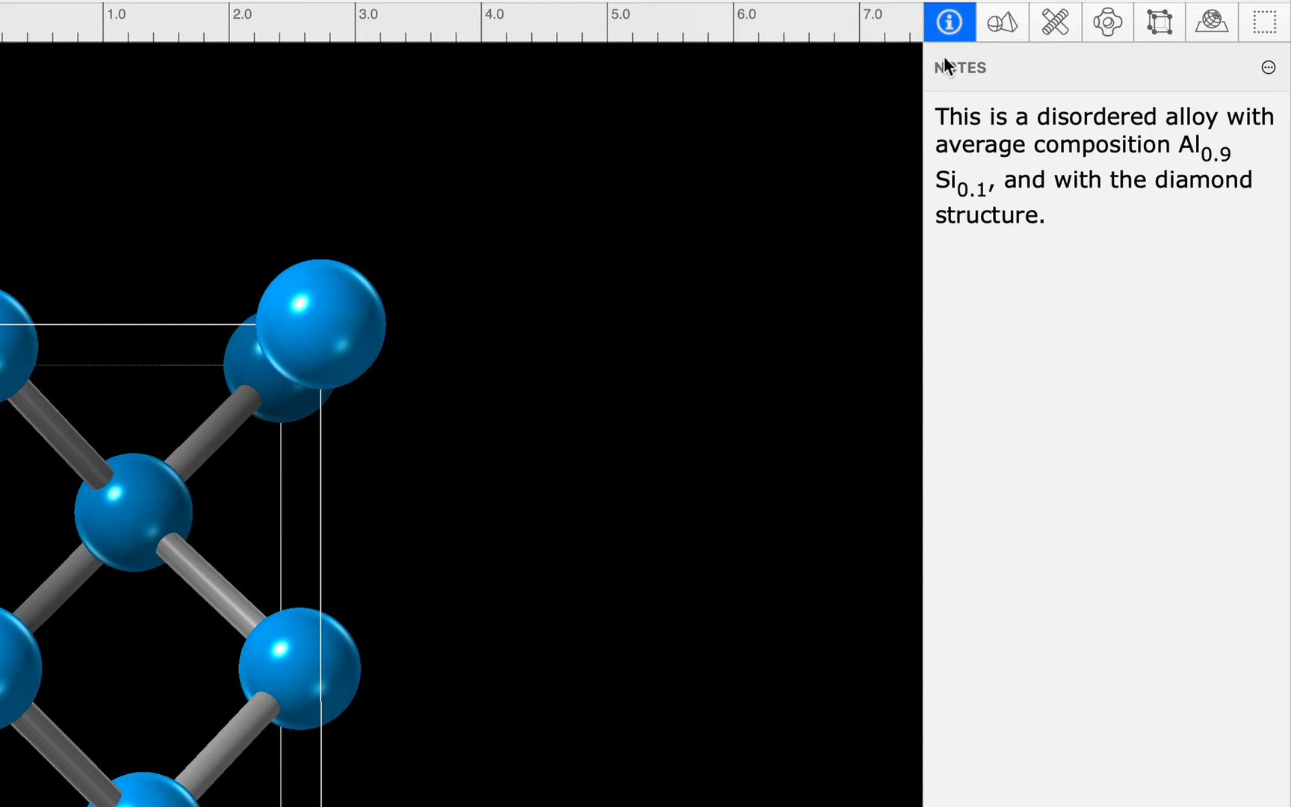
Change the Al atom style from half-and-half to quartered two-colour spheres in the Atoms inspector.
{"action": "left_click", "coordinate": [1002, 22]}
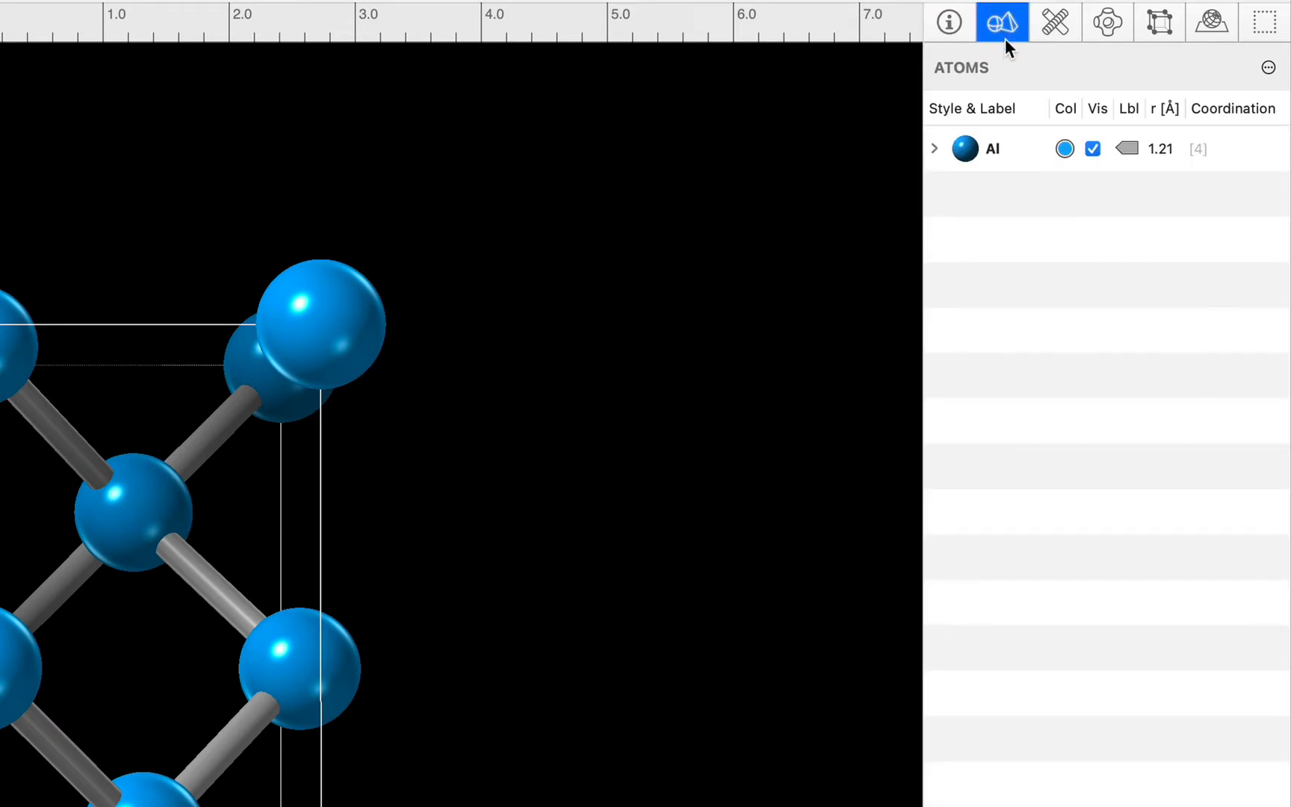
{"action": "left_click", "coordinate": [966, 148]}
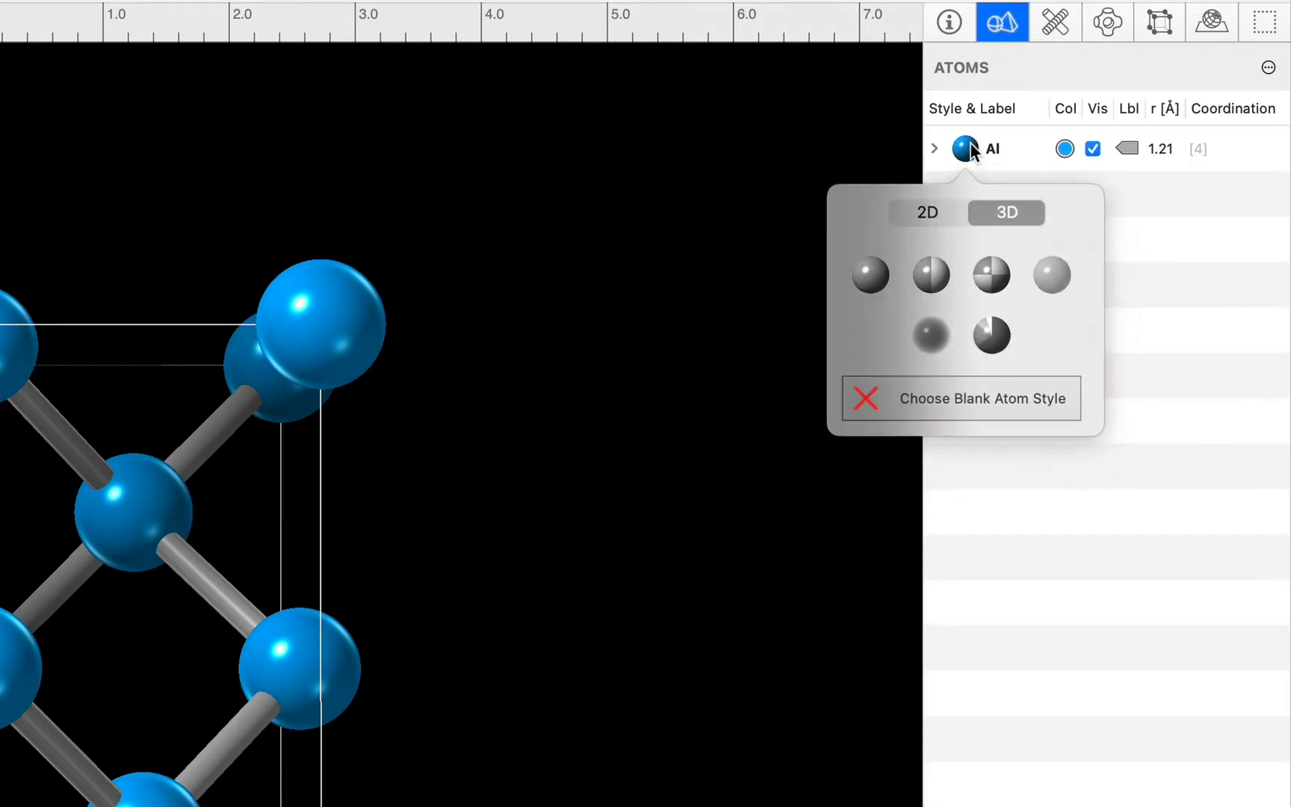
{"action": "left_click", "coordinate": [929, 277]}
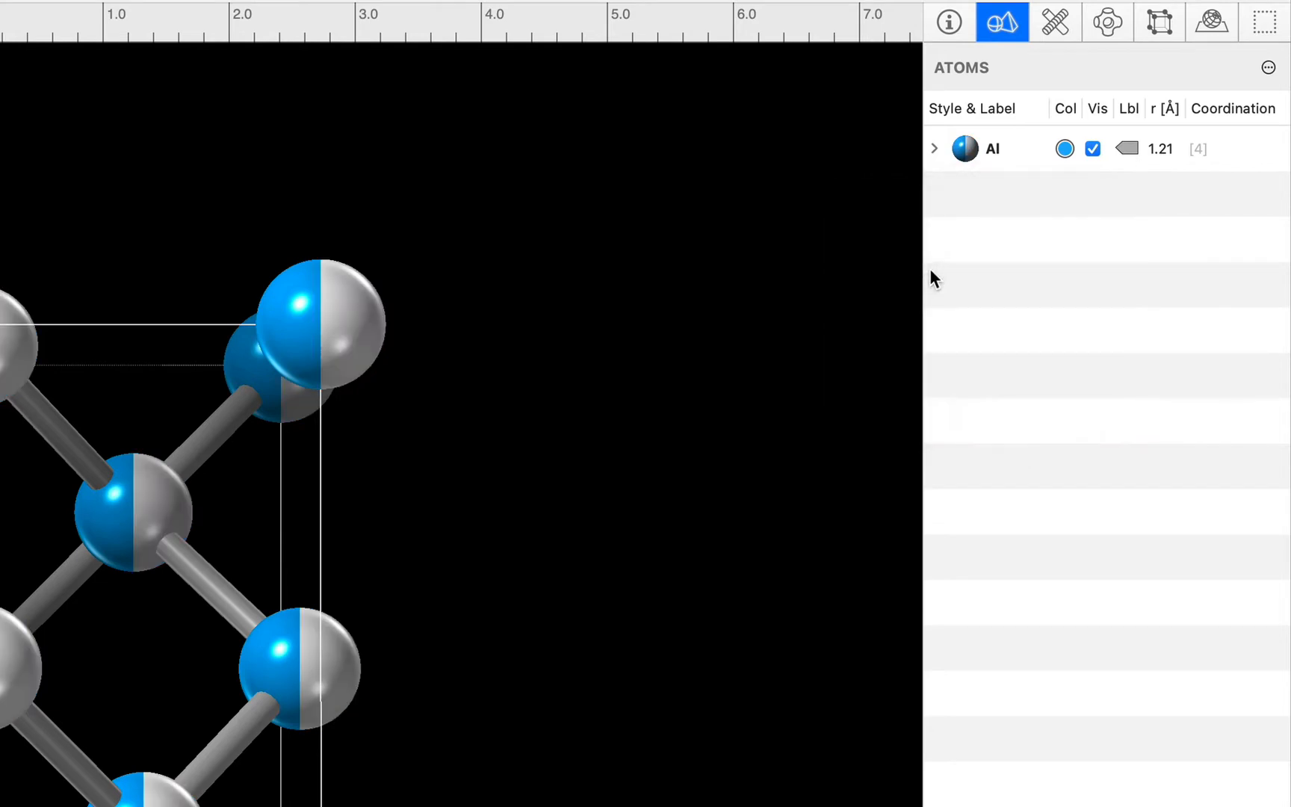
{"action": "left_click", "coordinate": [964, 148]}
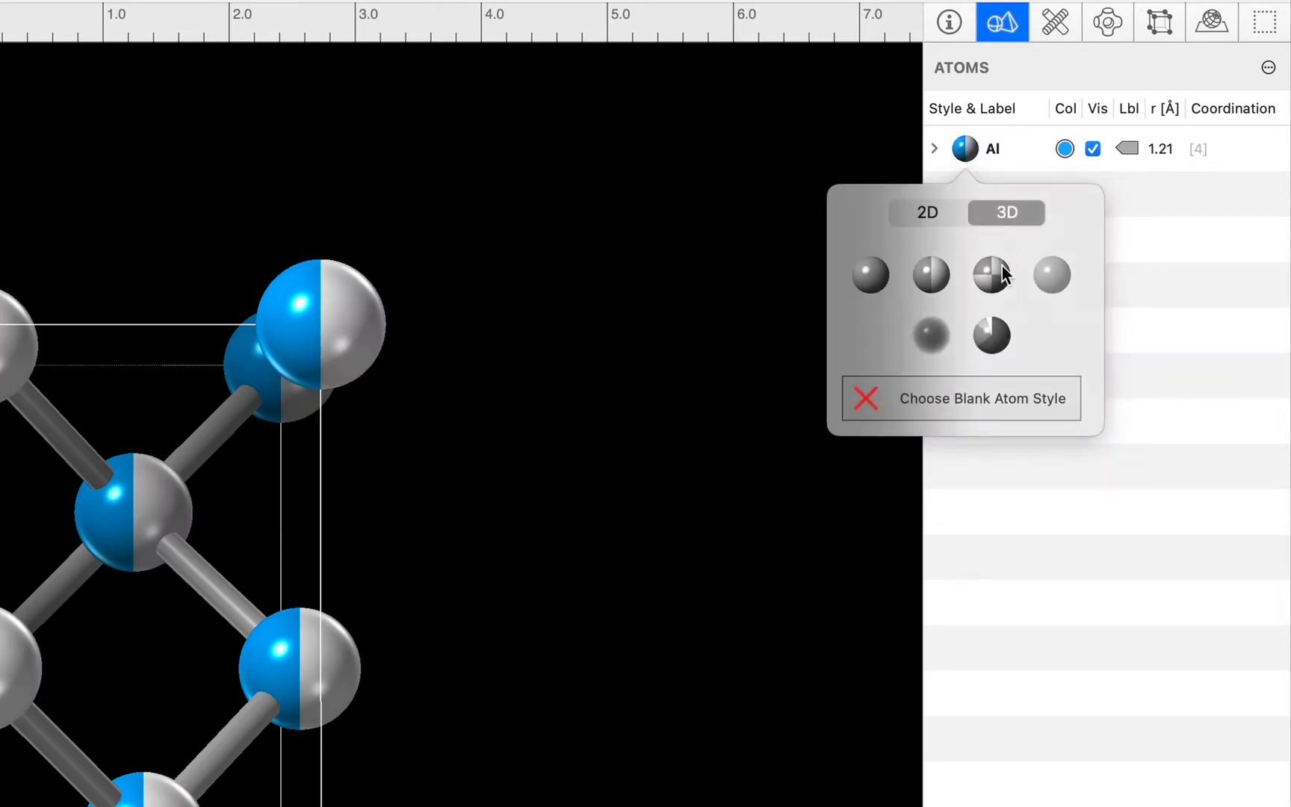
{"action": "left_click", "coordinate": [991, 274]}
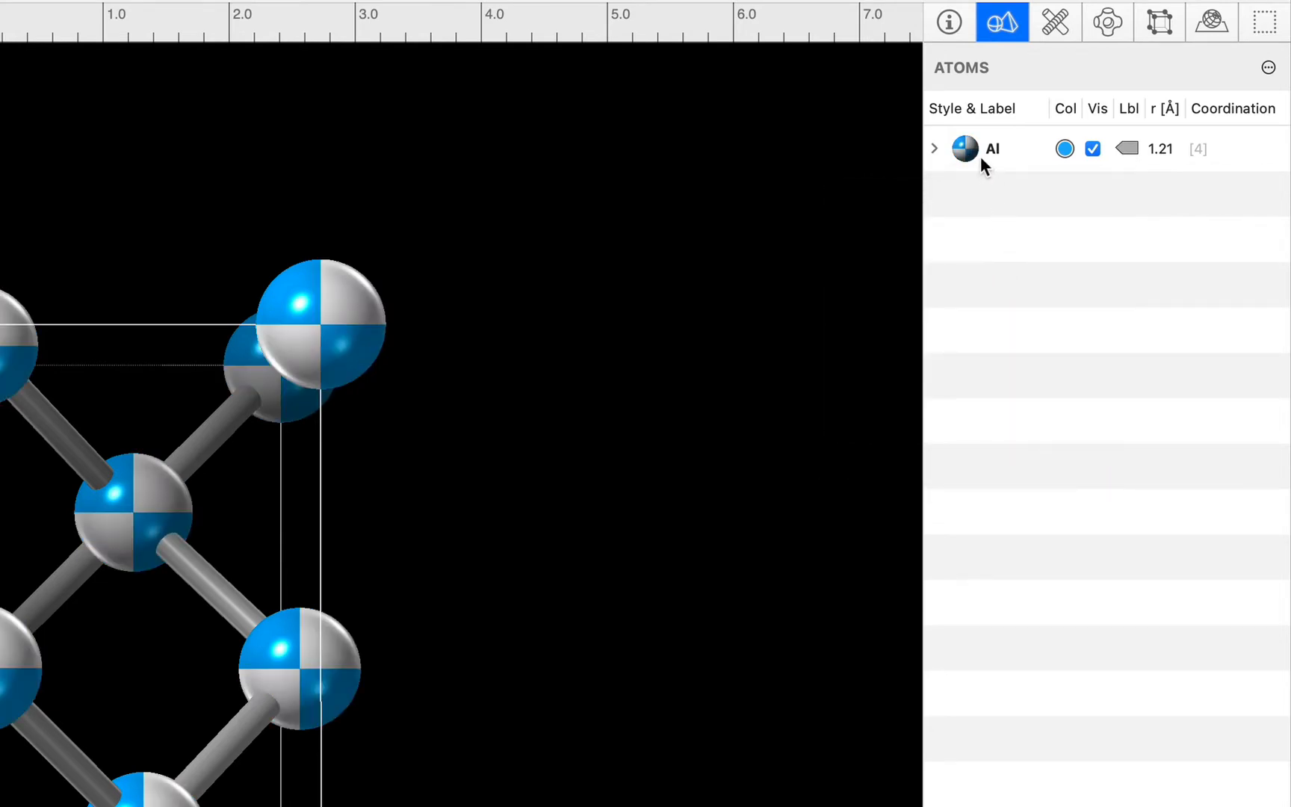
{"action": "left_click", "coordinate": [964, 150]}
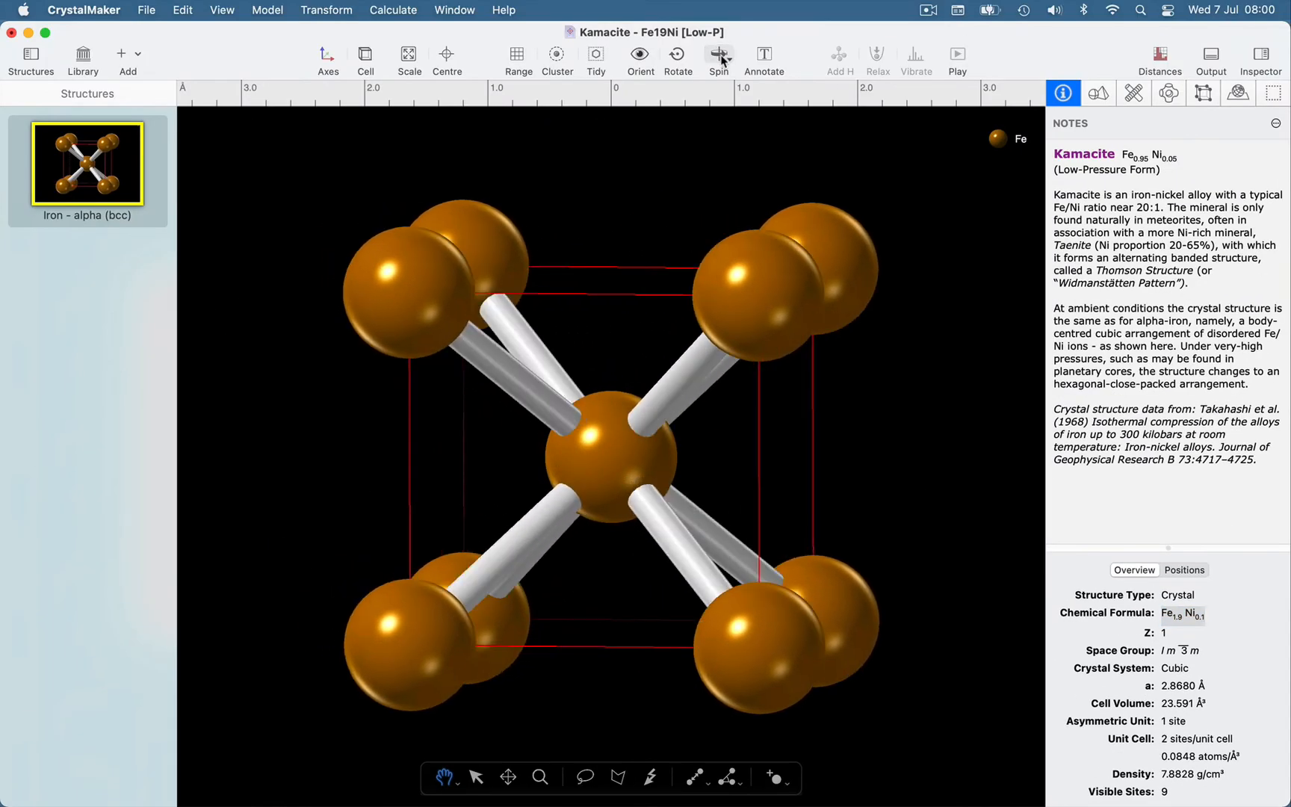
{"action": "left_click", "coordinate": [365, 54]}
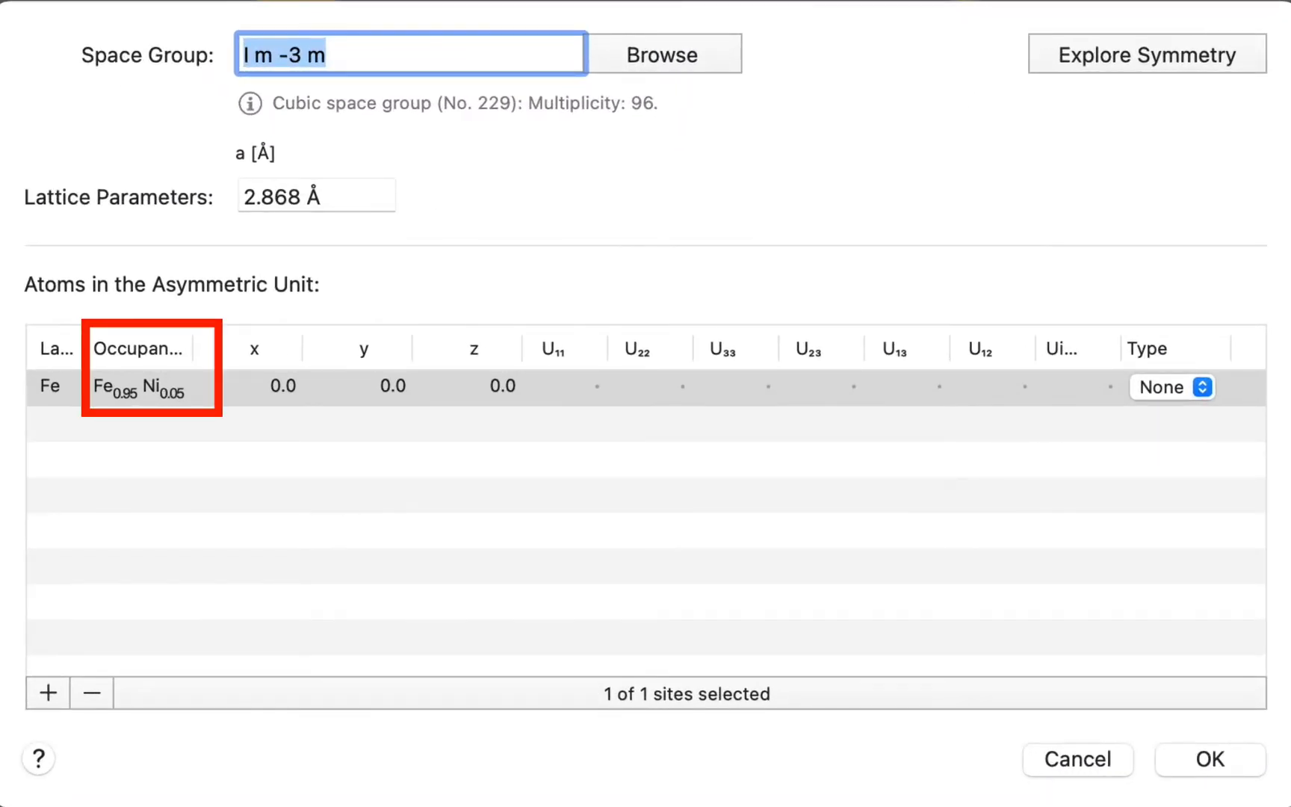
{"action": "mouse_move", "coordinate": [191, 349]}
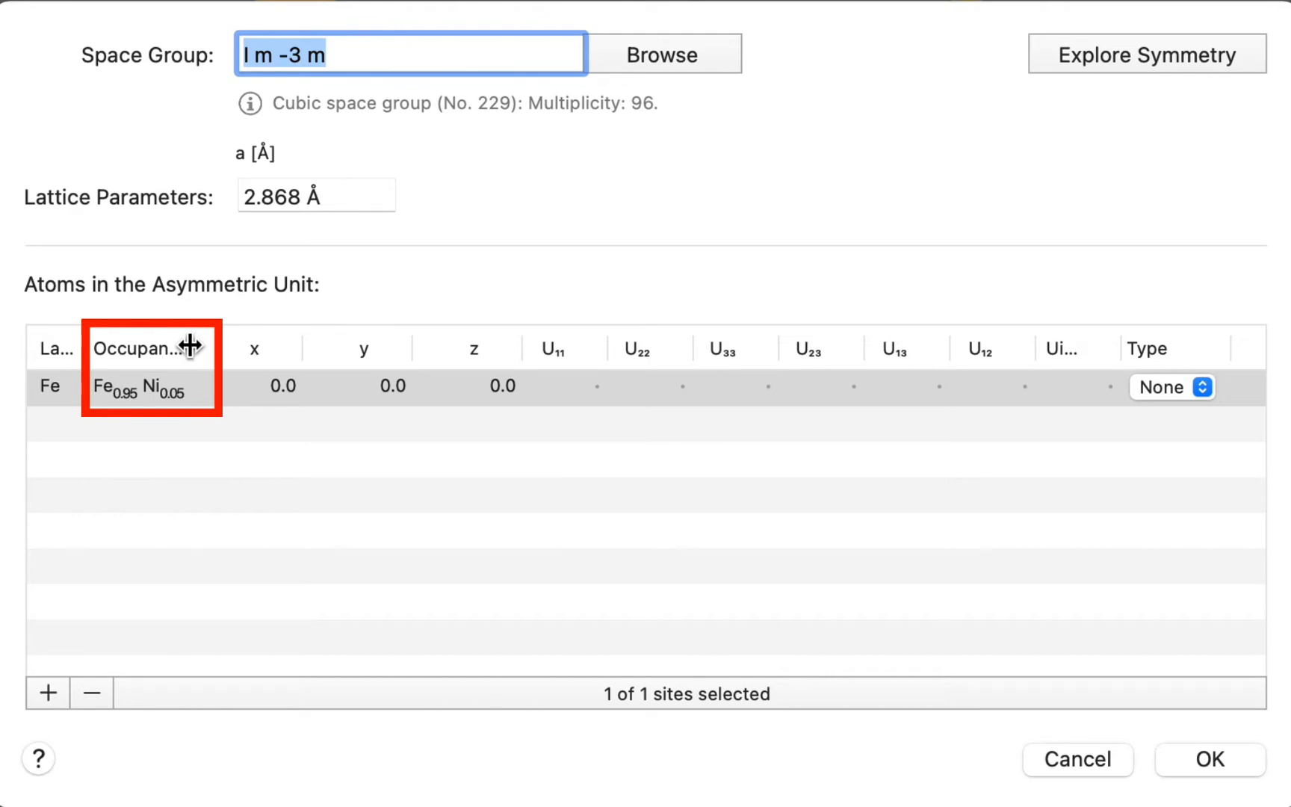
{"action": "left_click", "coordinate": [1207, 759]}
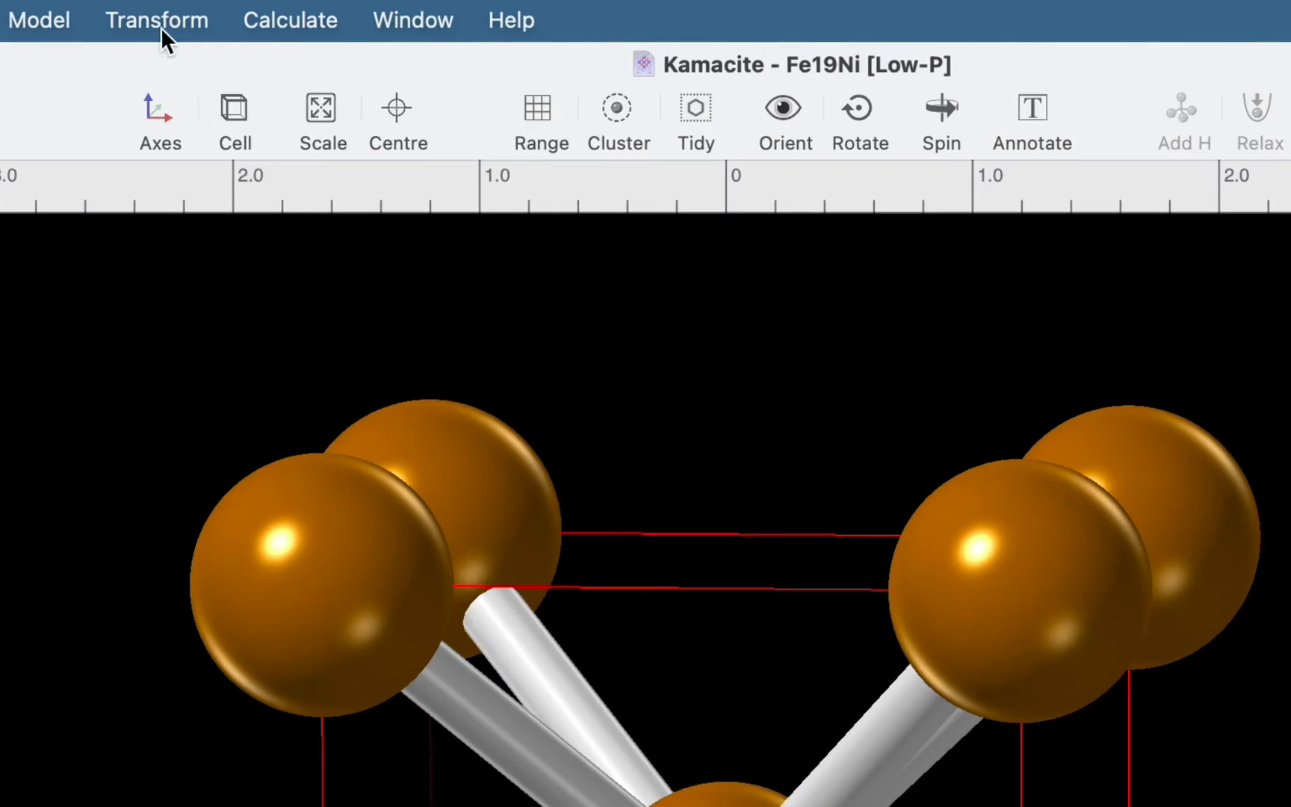
Generate a randomised Fe/Ni supercell via Visualize Disordered Sites with Multiplicity 3.
{"action": "left_click", "coordinate": [157, 19]}
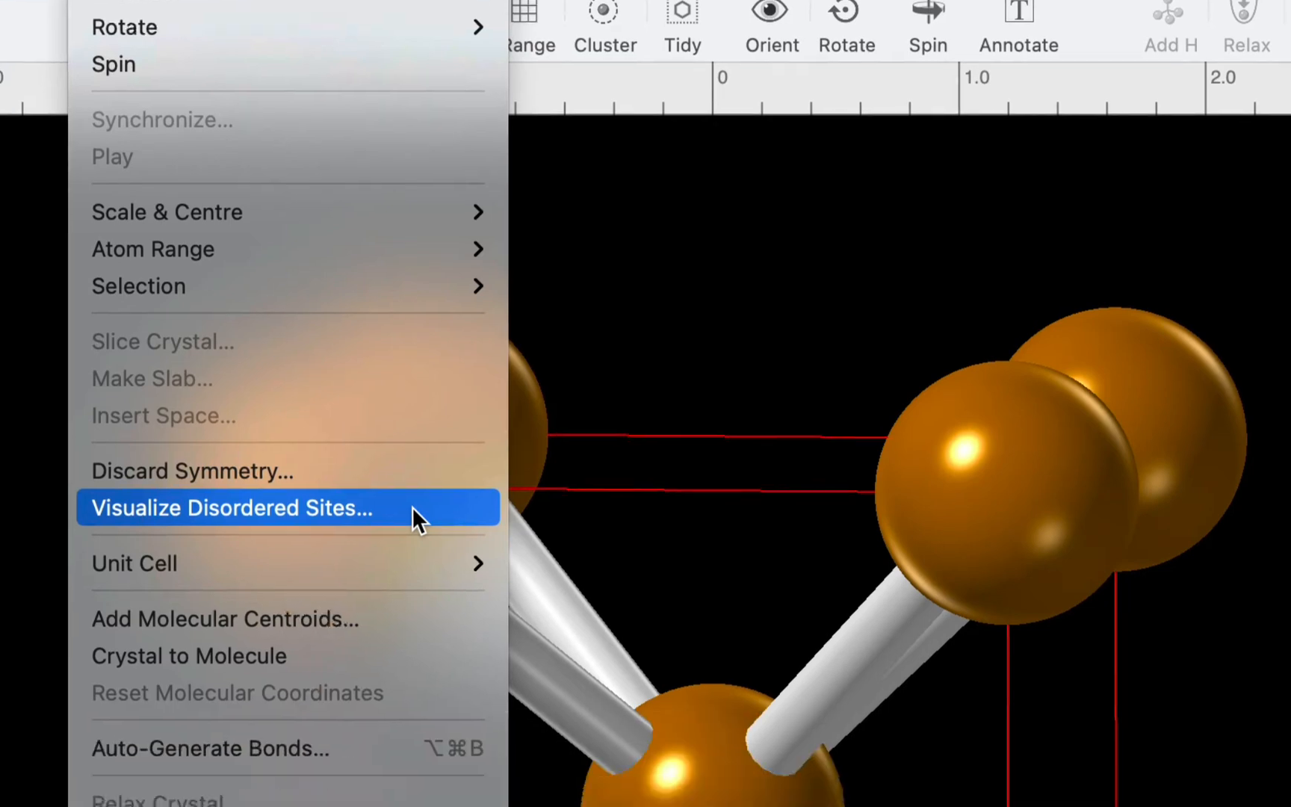
{"action": "left_click", "coordinate": [231, 507]}
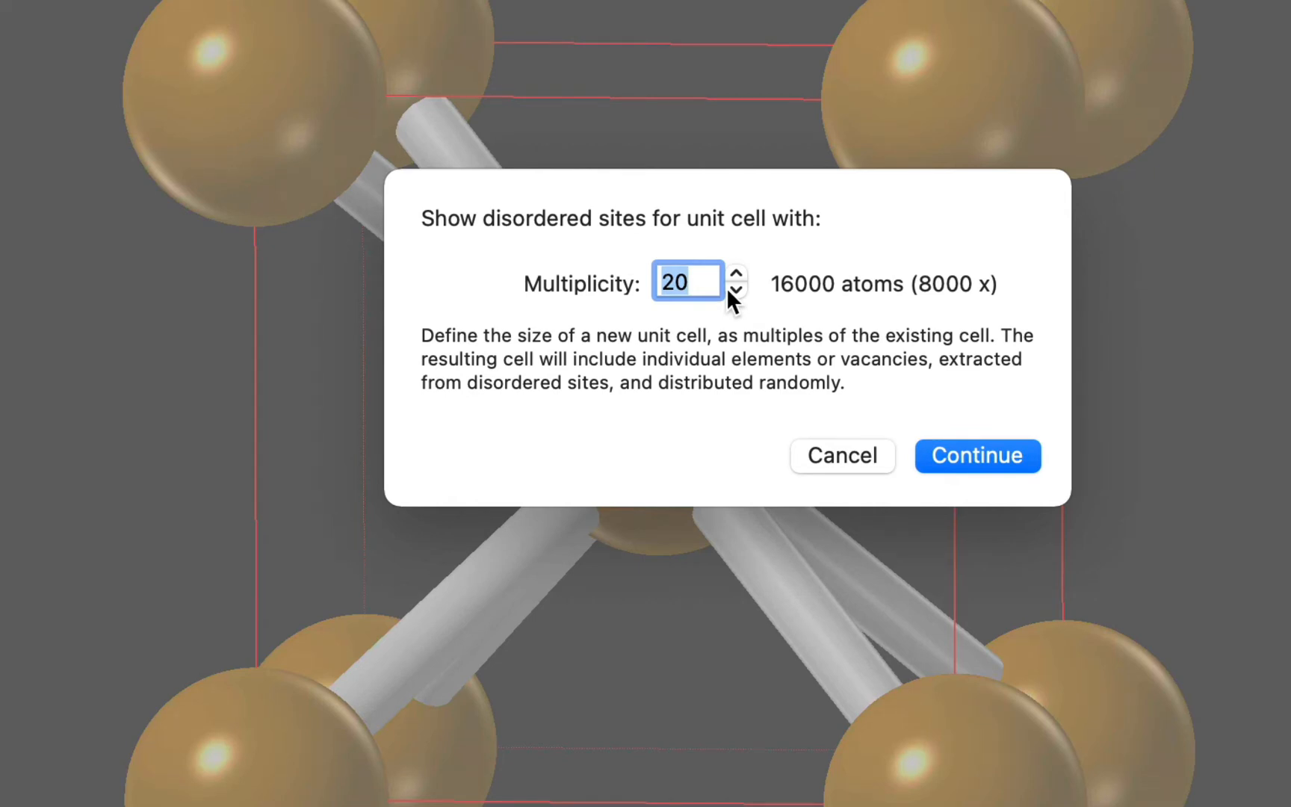
{"action": "left_click", "coordinate": [737, 294]}
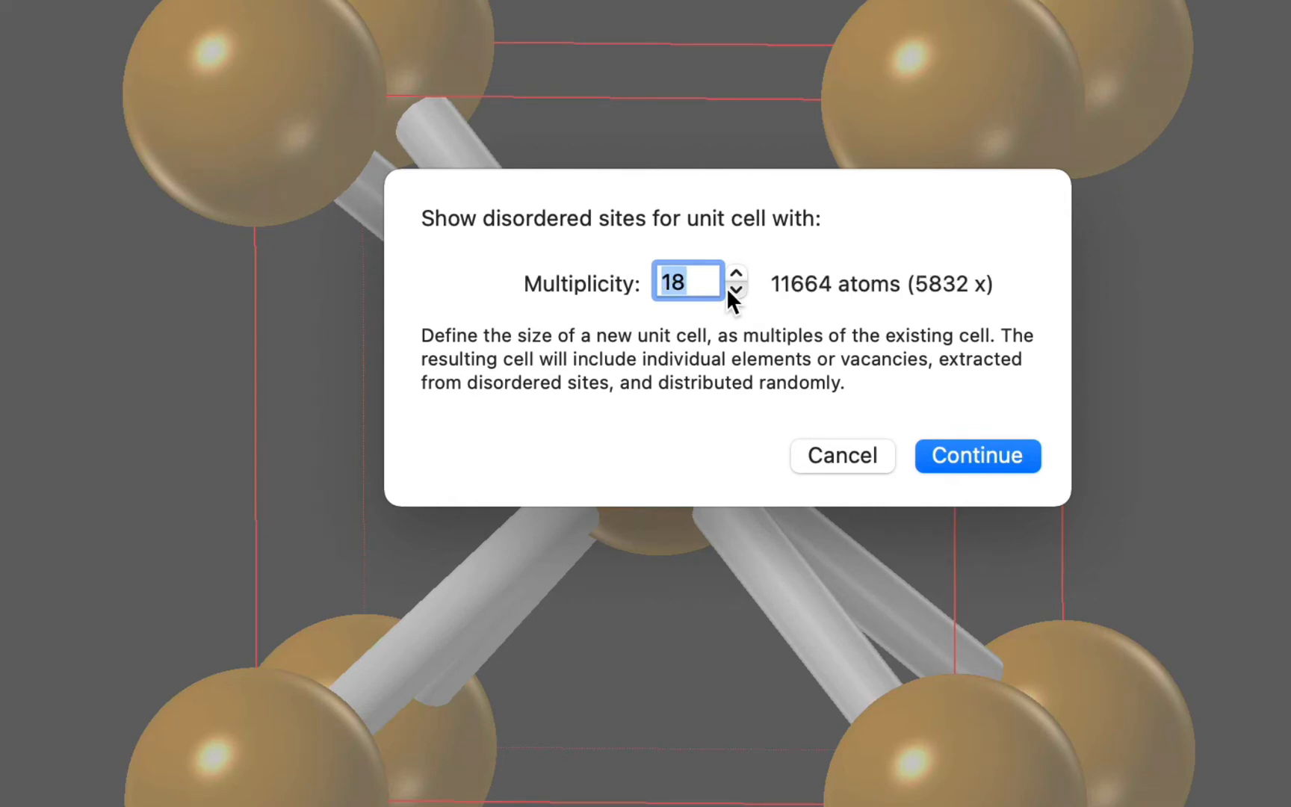
{"action": "left_click", "coordinate": [737, 294]}
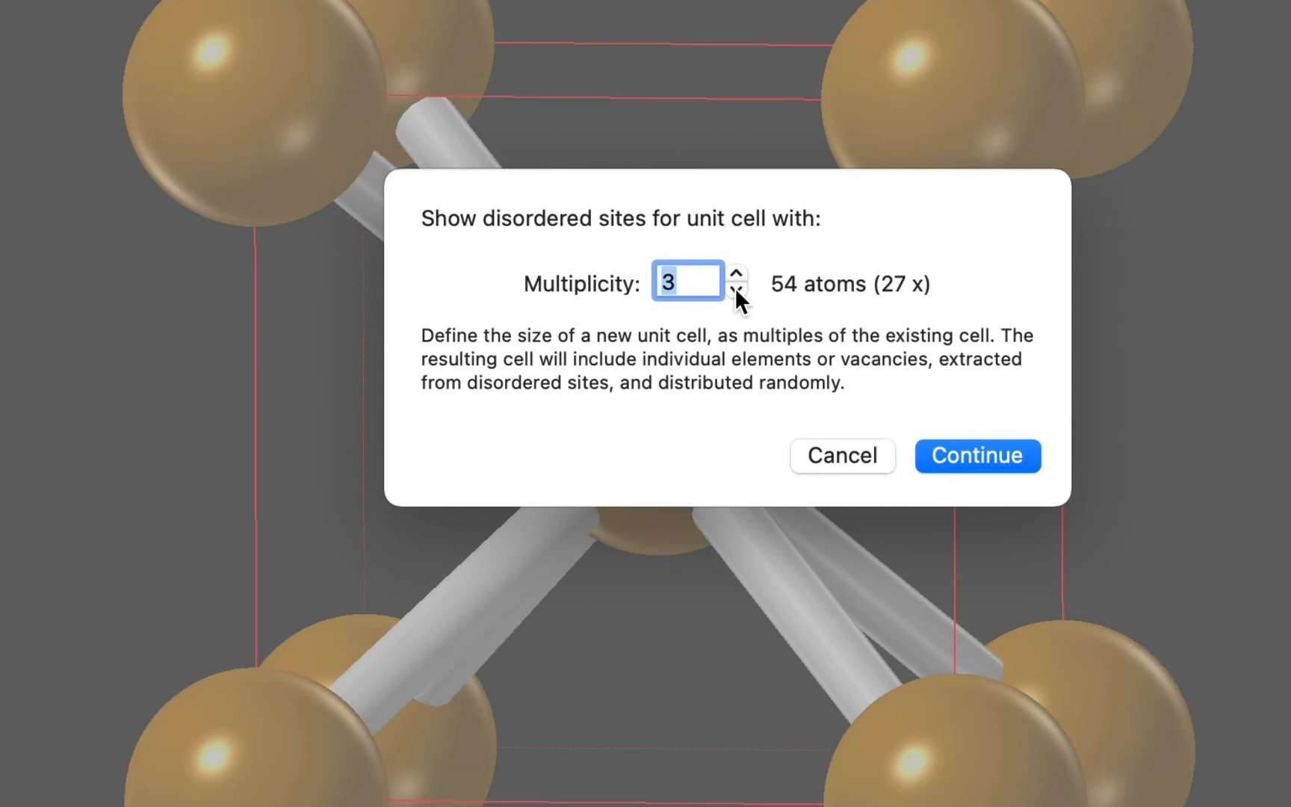
{"action": "mouse_move", "coordinate": [943, 457]}
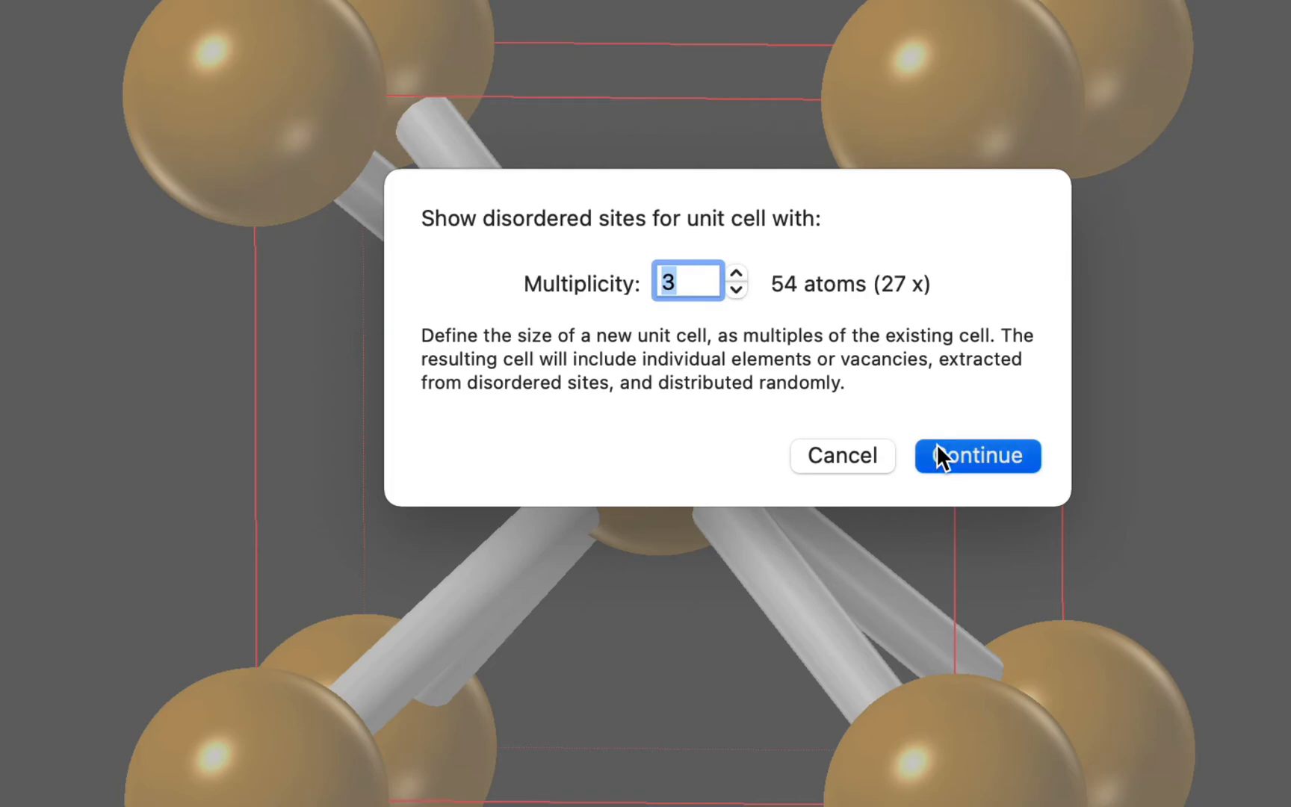
{"action": "left_click", "coordinate": [978, 455]}
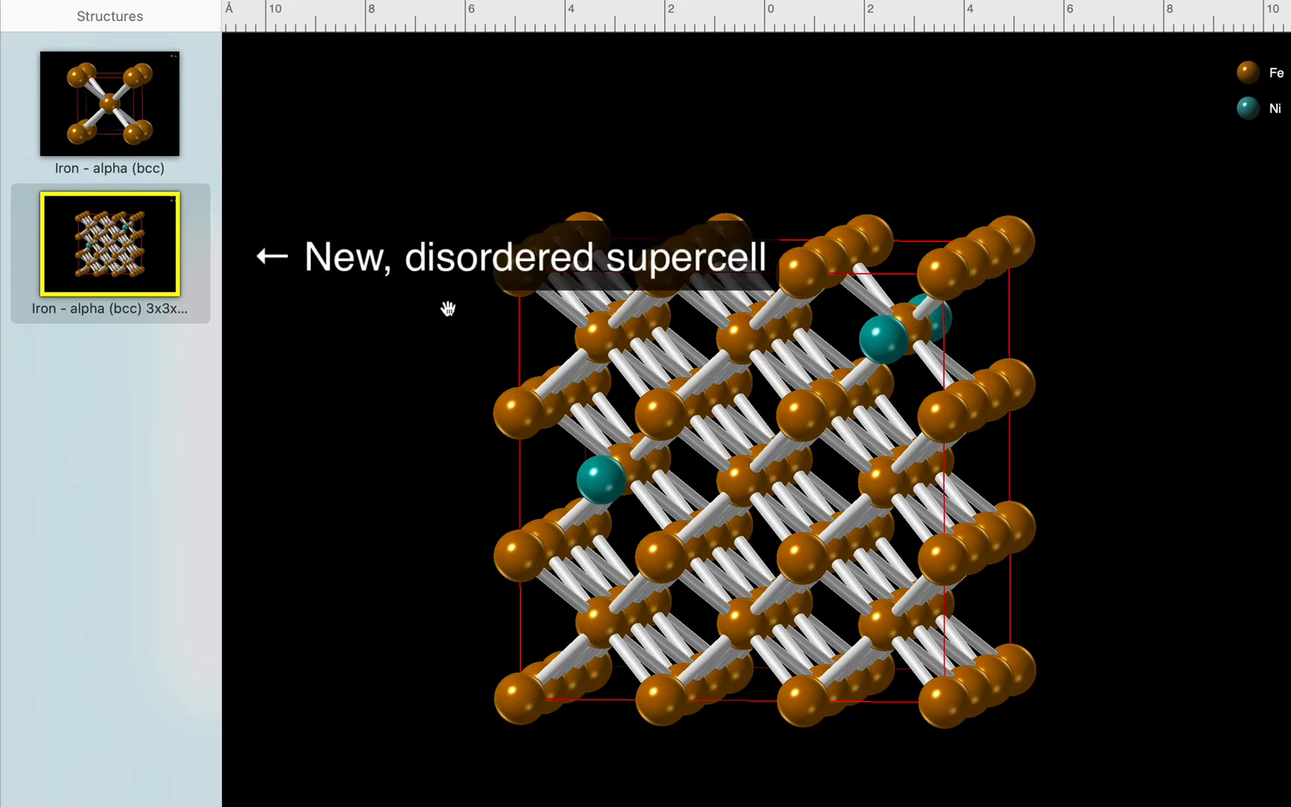
{"action": "mouse_move", "coordinate": [218, 118]}
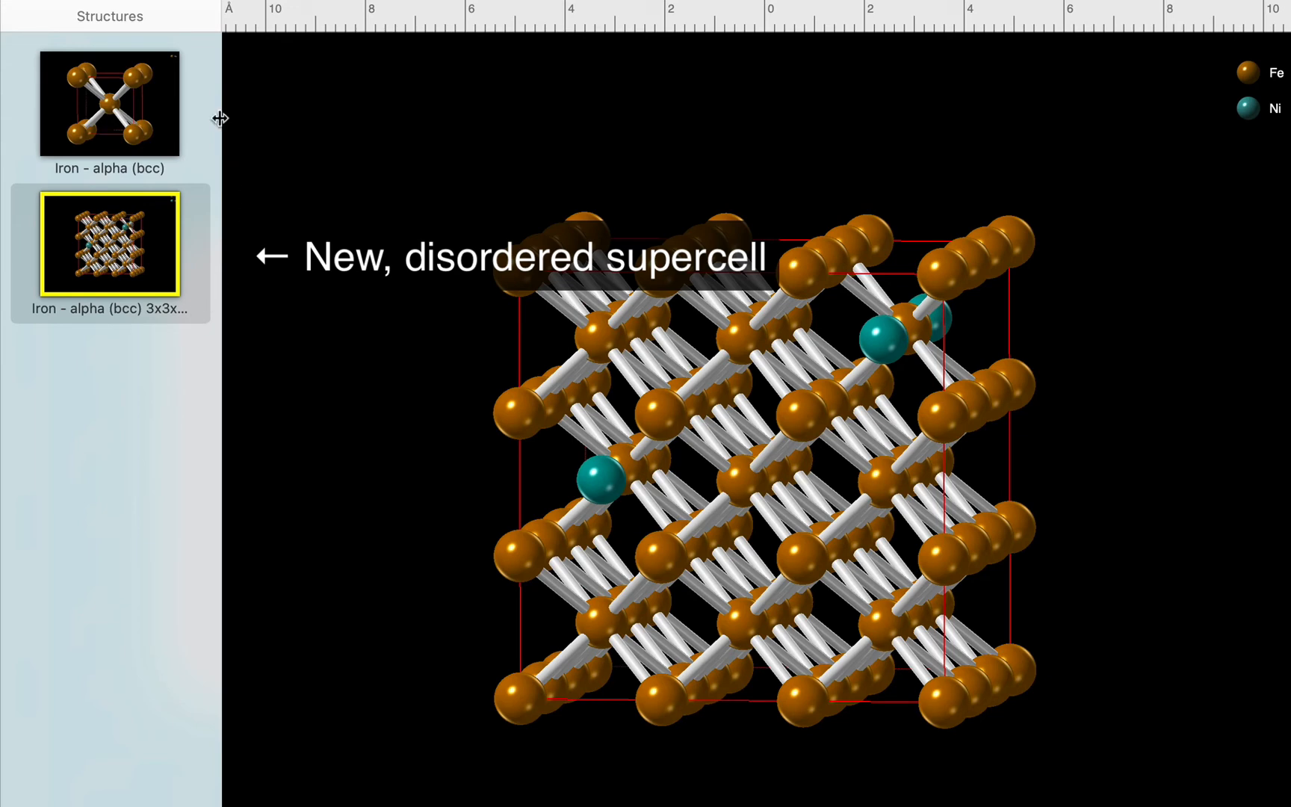
{"action": "mouse_move", "coordinate": [181, 235]}
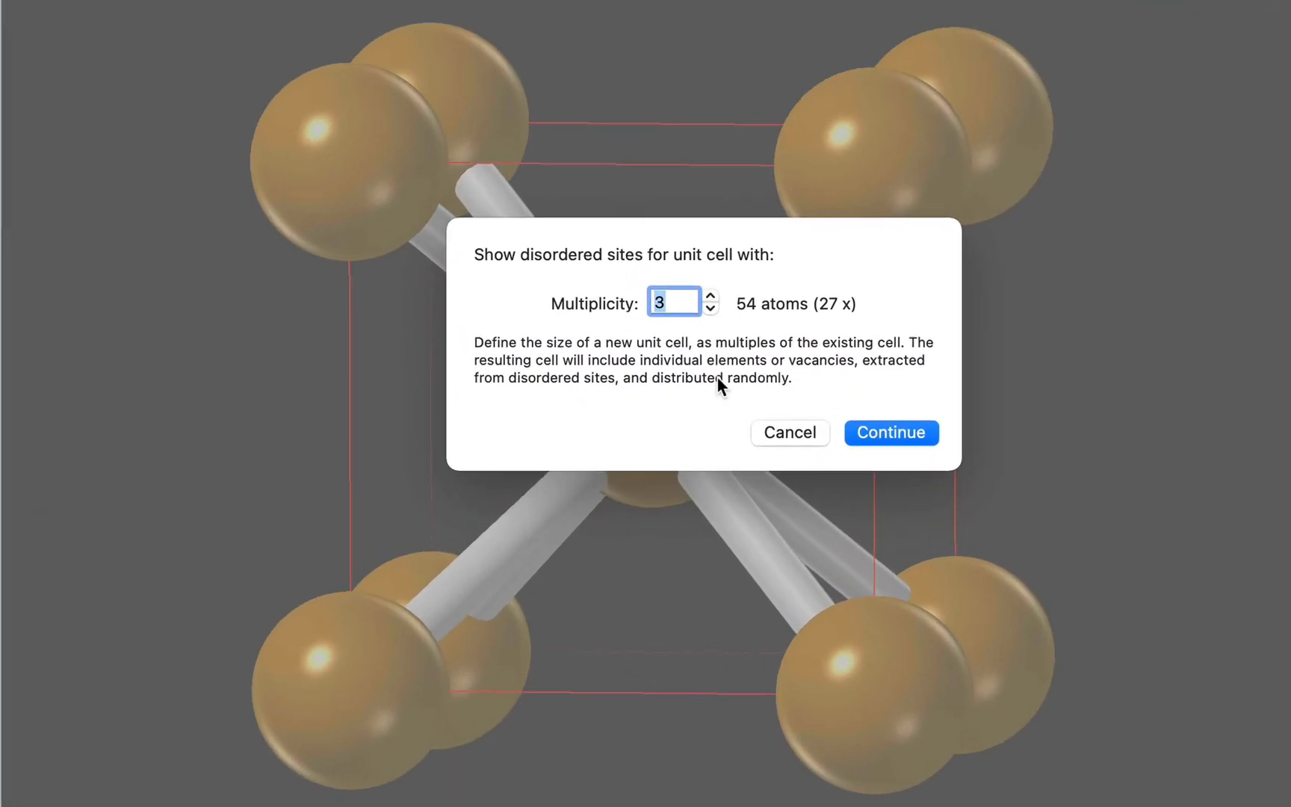
{"action": "mouse_move", "coordinate": [805, 380]}
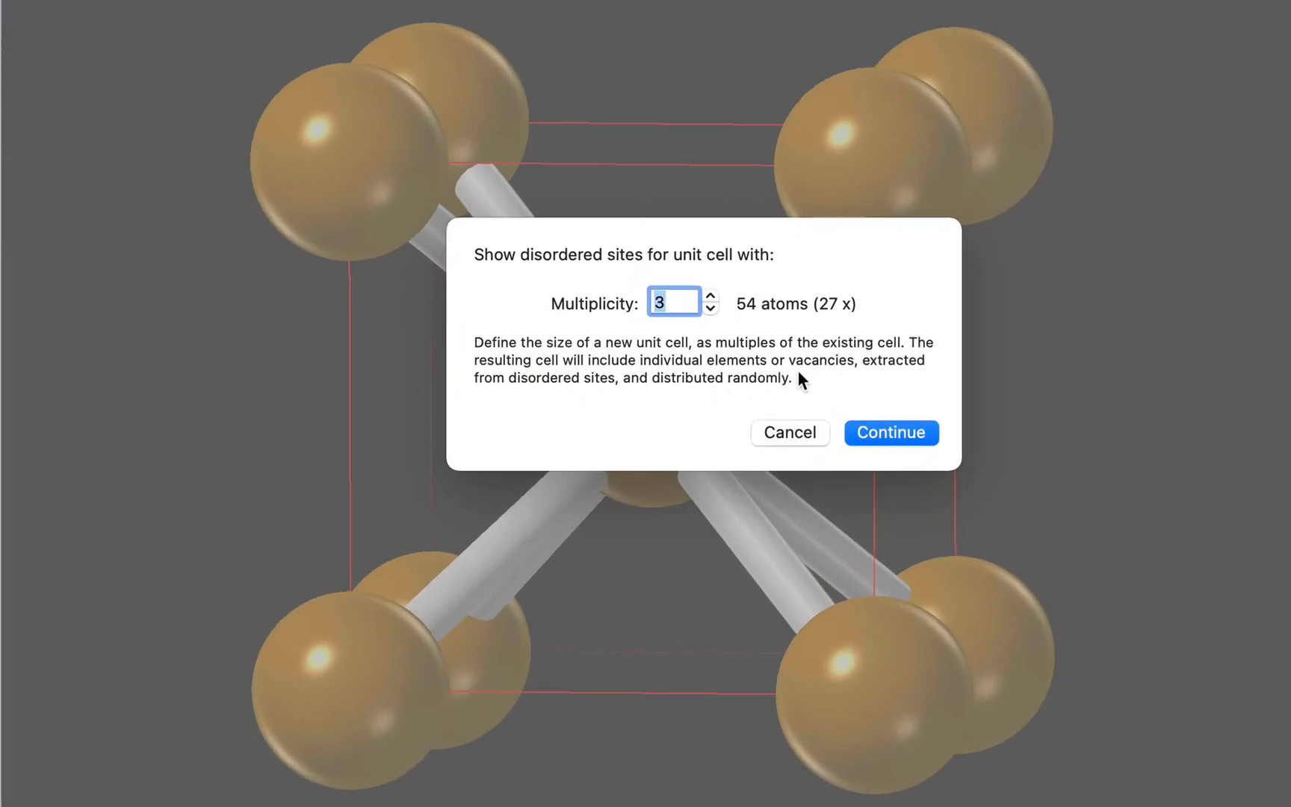
Generate a 20× disordered supercell of 16000 Fe/Ni atoms and show the atom list.
{"action": "type", "text": "20"}
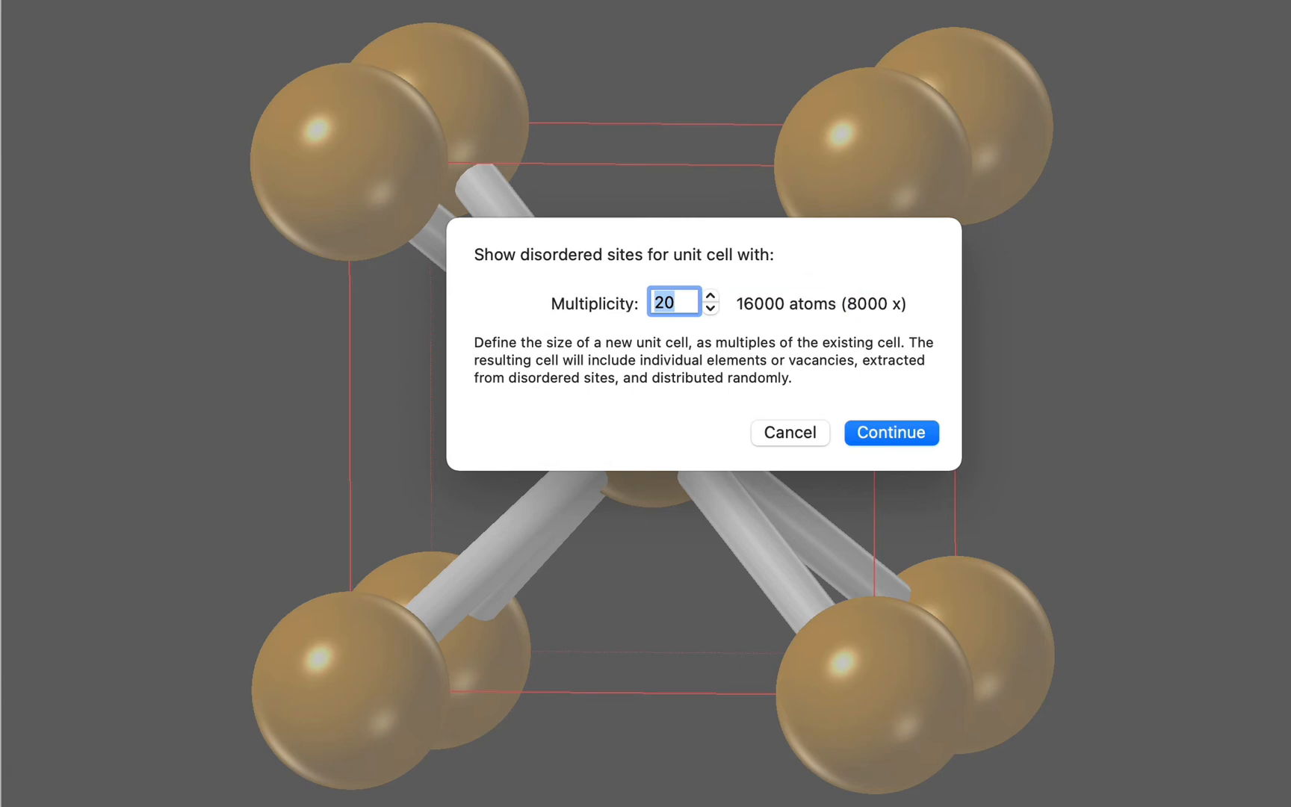
{"action": "left_click", "coordinate": [890, 432]}
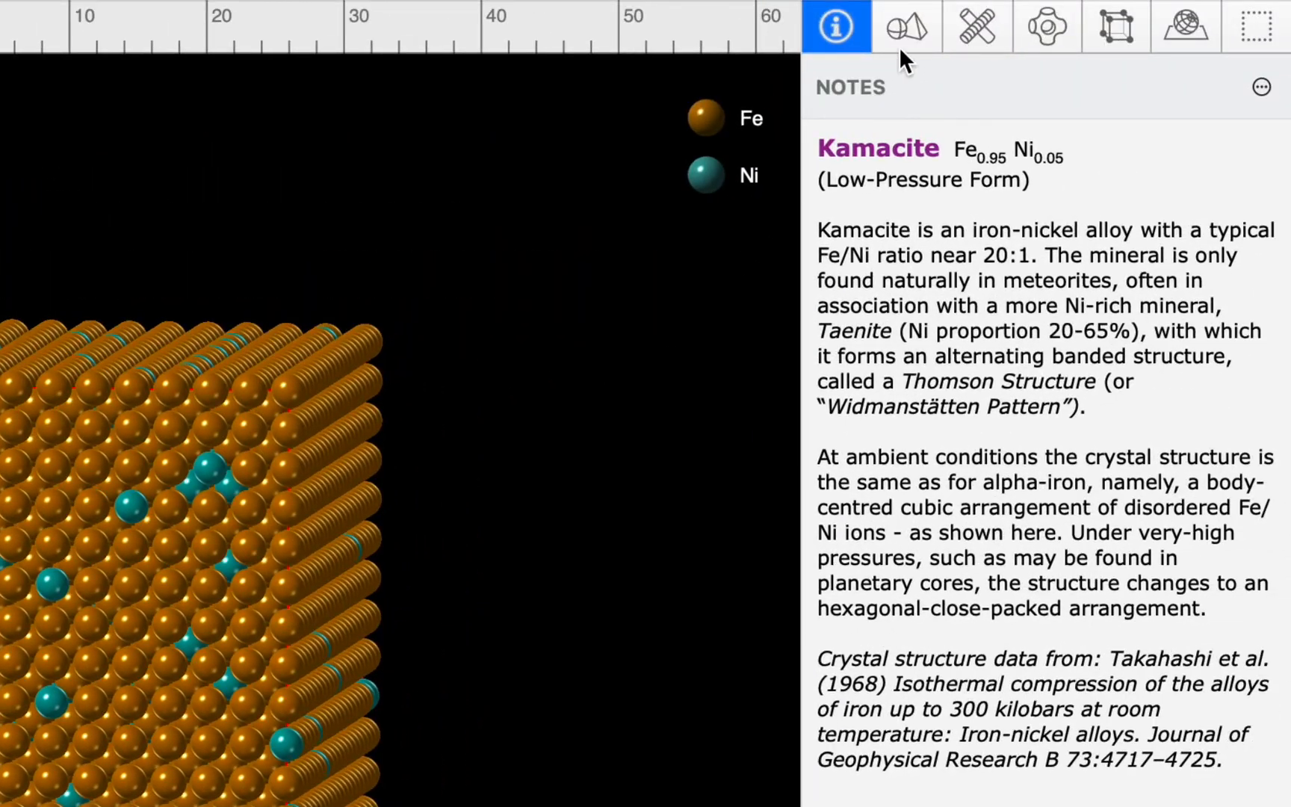
{"action": "left_click", "coordinate": [906, 27]}
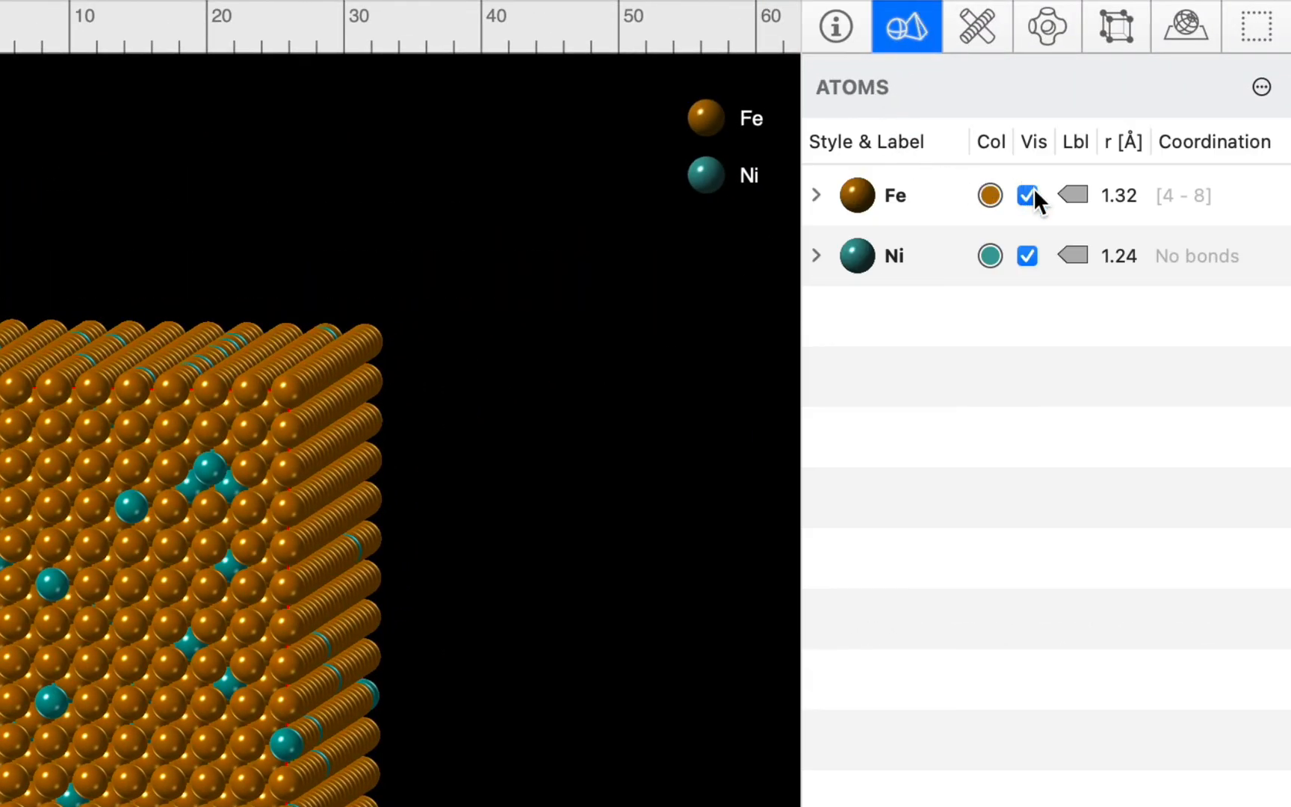
{"action": "left_click", "coordinate": [1027, 195]}
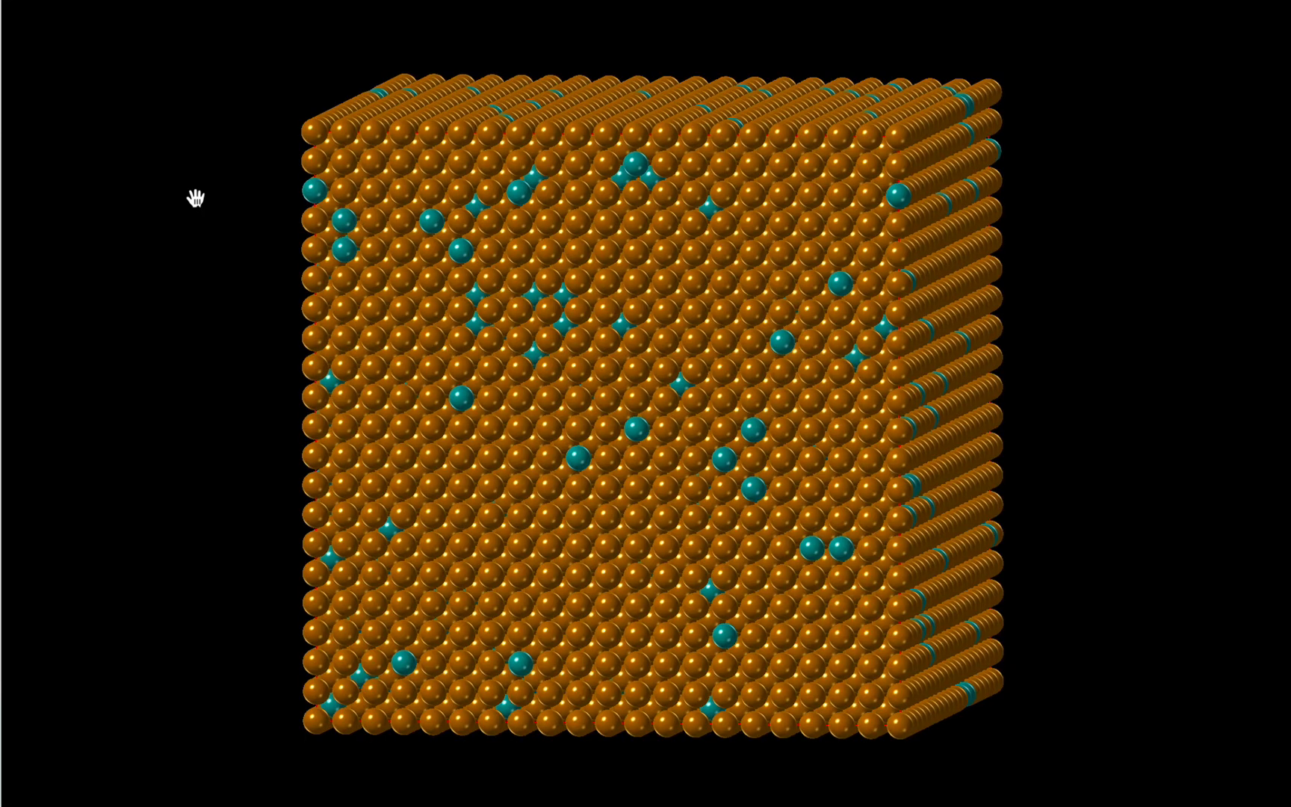
Define a spherical cluster centred on Fe with 25.0 Å outer radius.
{"action": "left_click", "coordinate": [570, 33]}
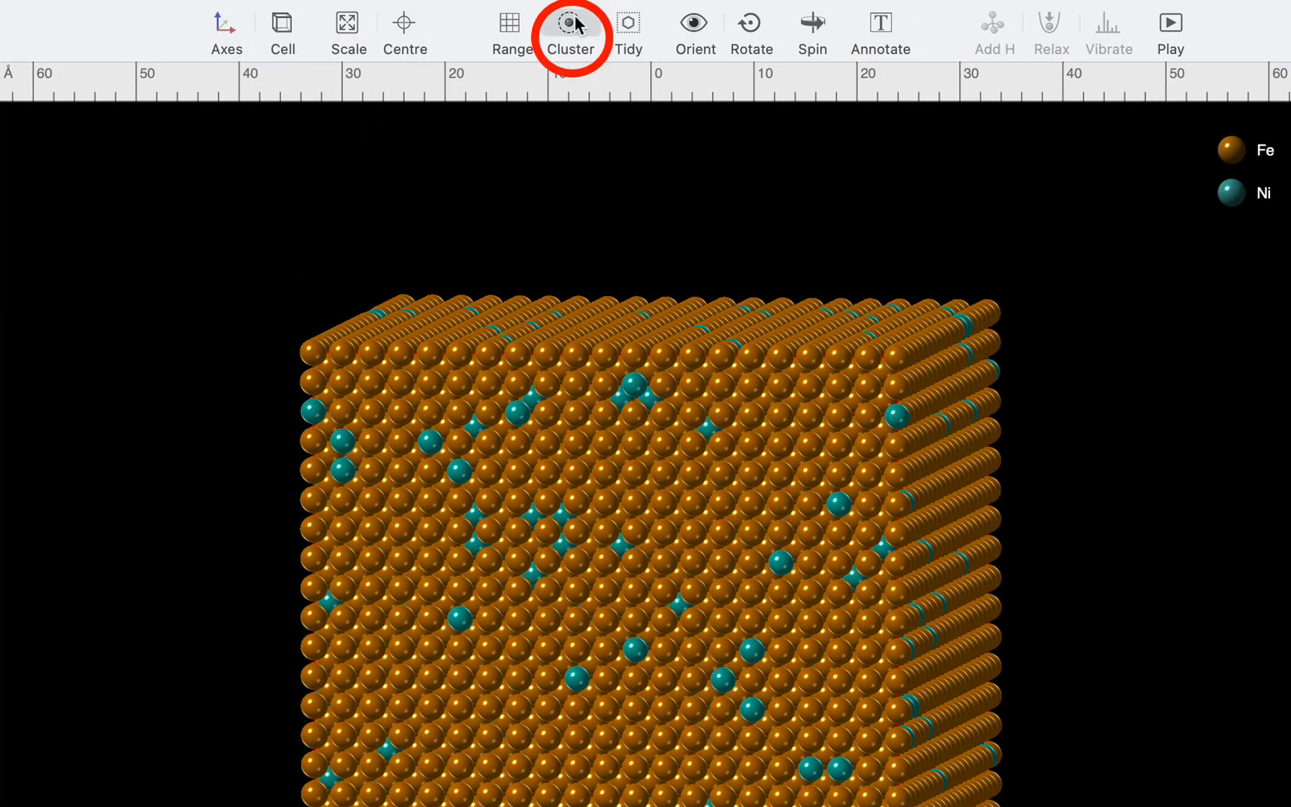
{"action": "left_click", "coordinate": [570, 23]}
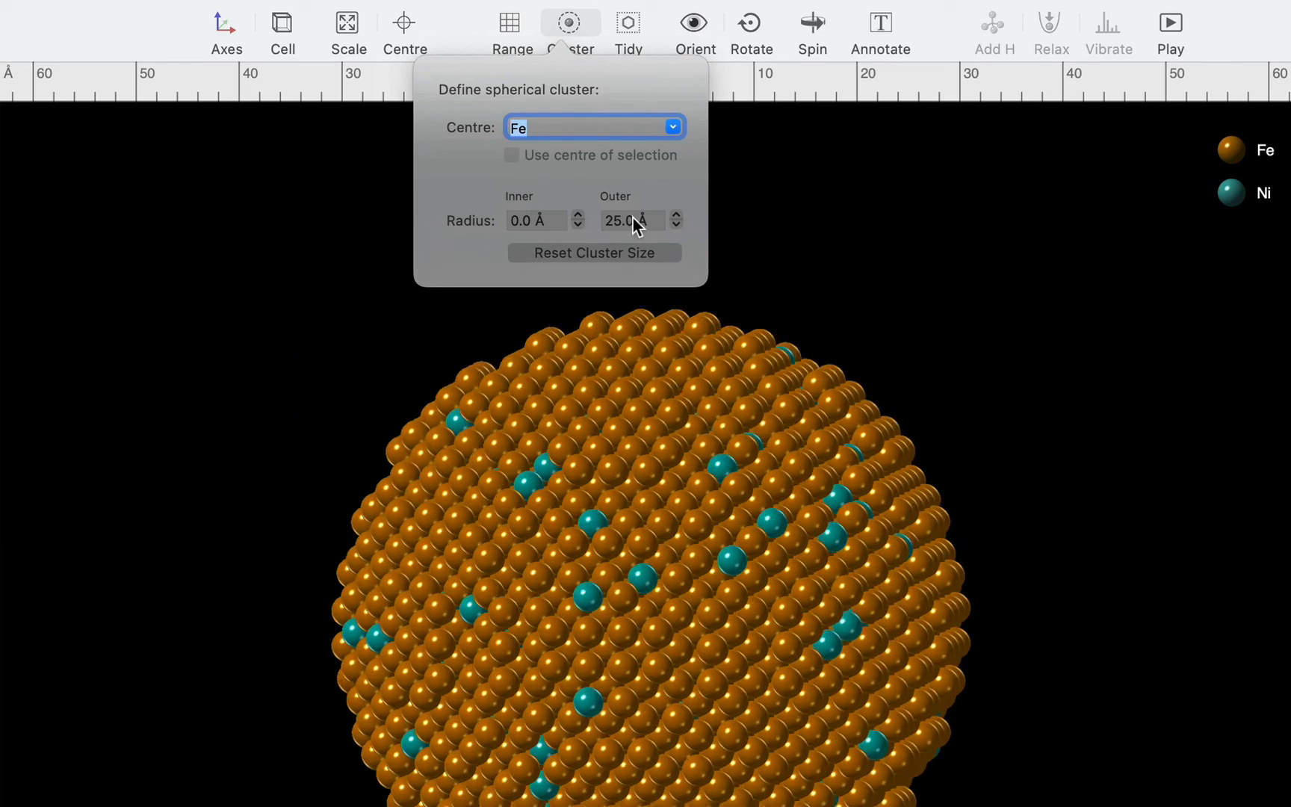